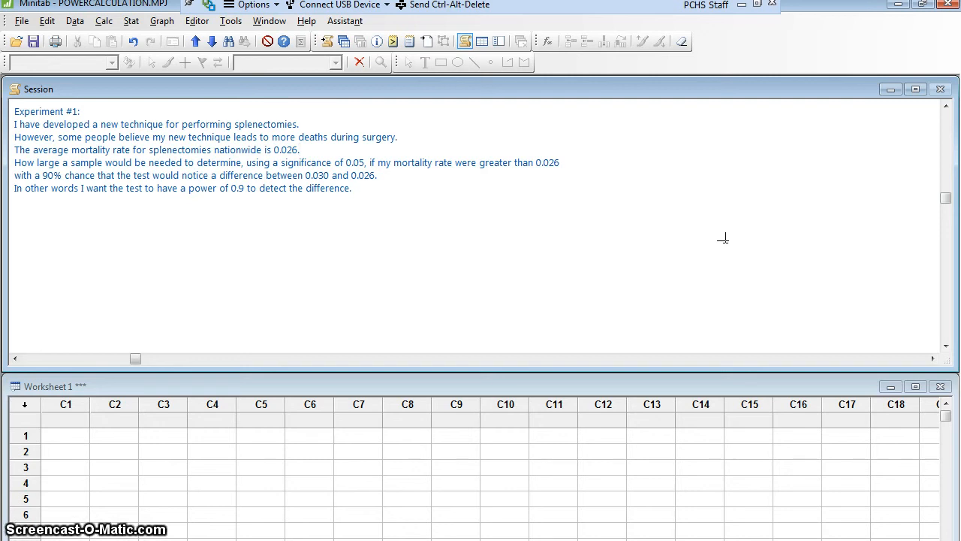
Step: Open Stat > Power and Sample Size > 1 Proportion
left_click(300, 150)
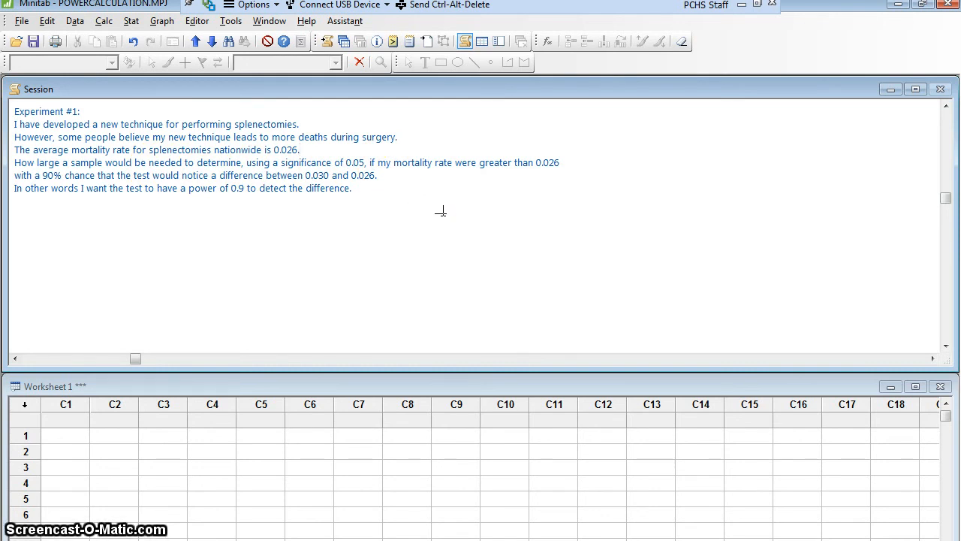
mouse_move(421, 175)
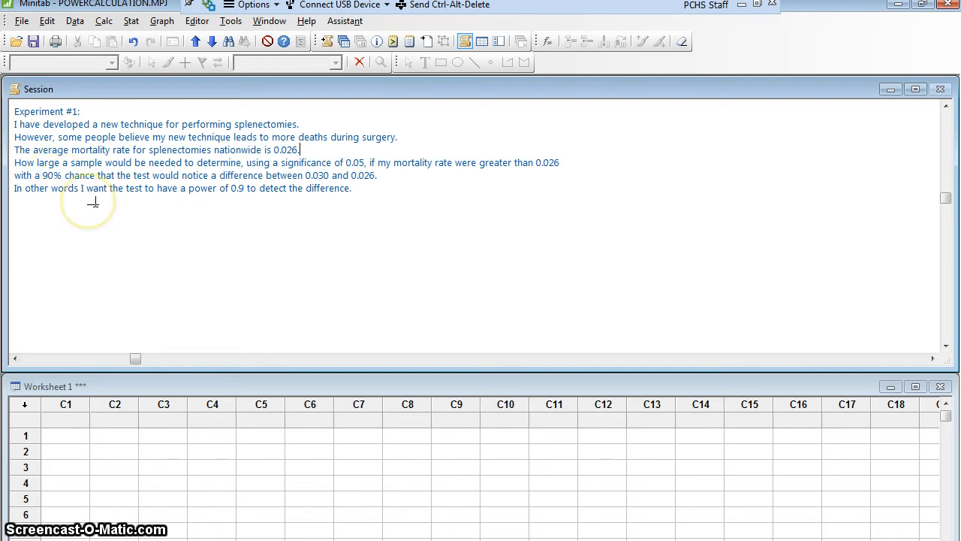
mouse_move(263, 192)
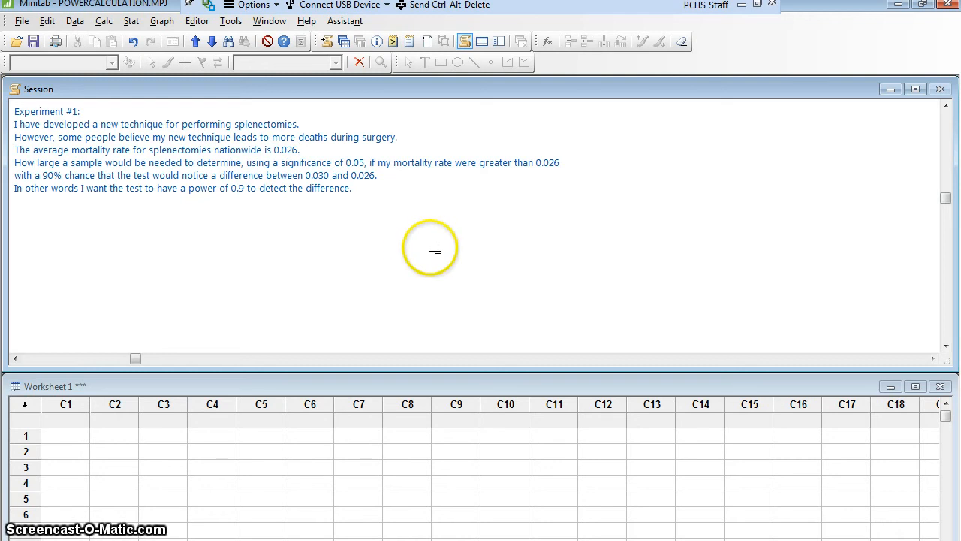
mouse_move(379, 243)
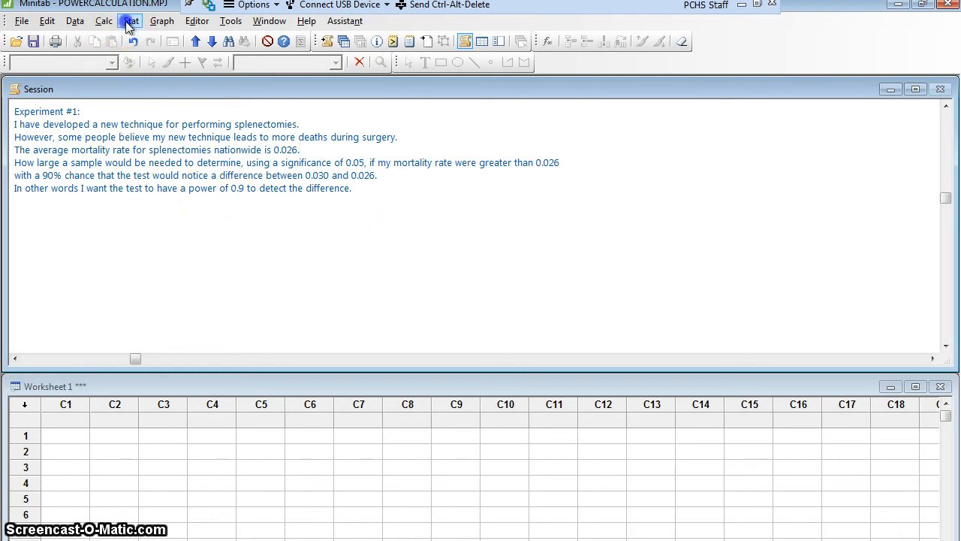
left_click(131, 11)
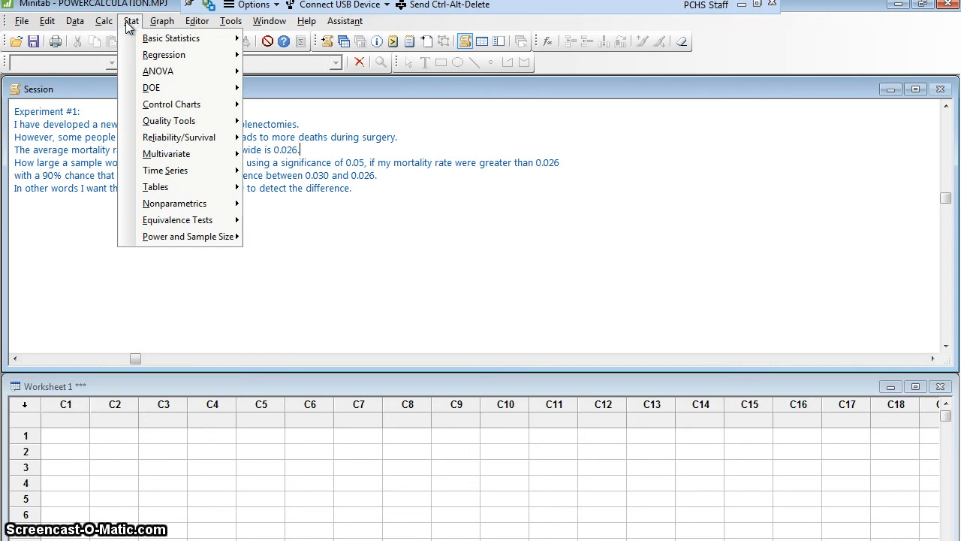
left_click(282, 218)
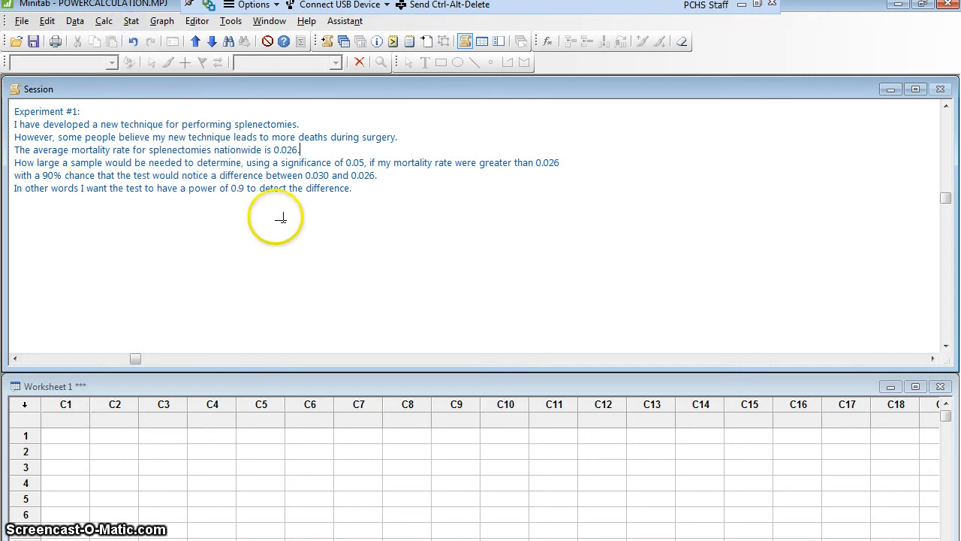
left_click(130, 21)
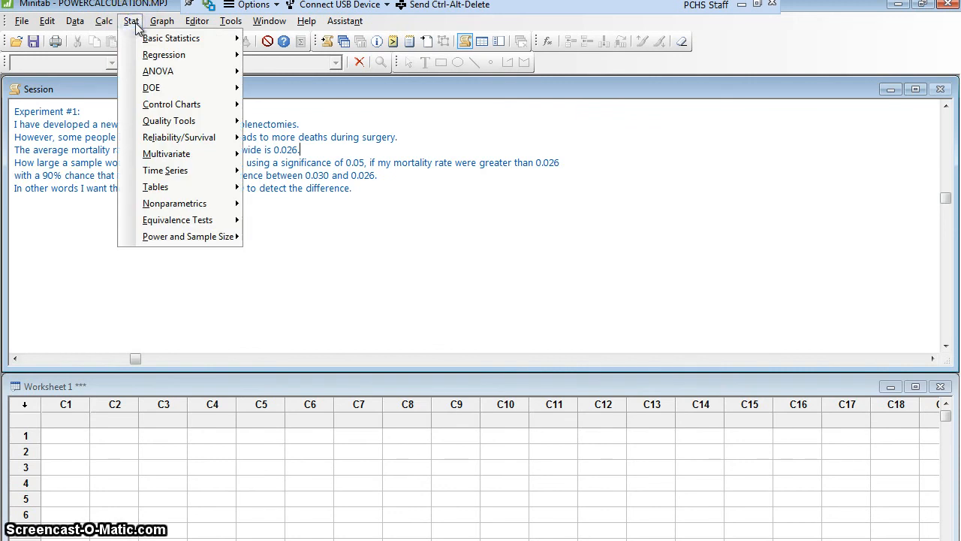
mouse_move(177, 219)
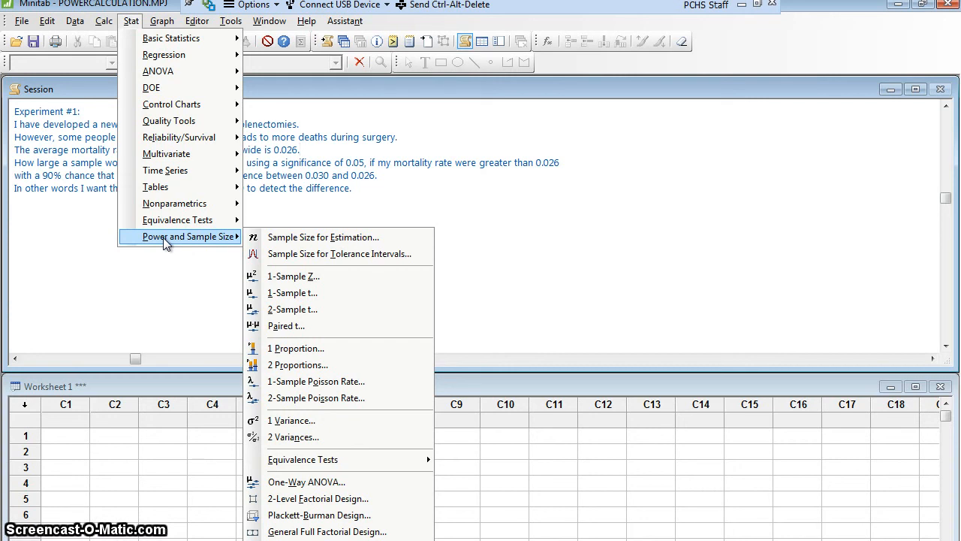
mouse_move(297, 317)
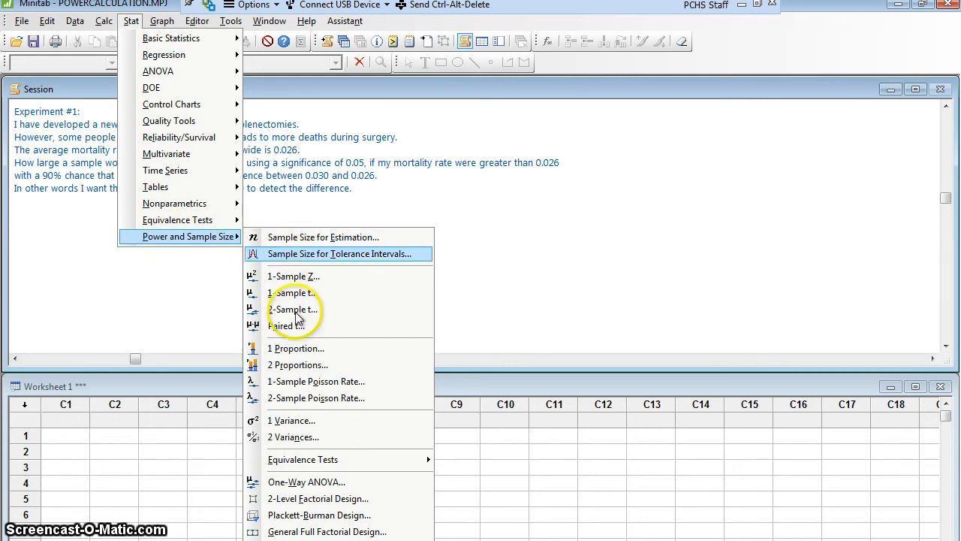
left_click(296, 348)
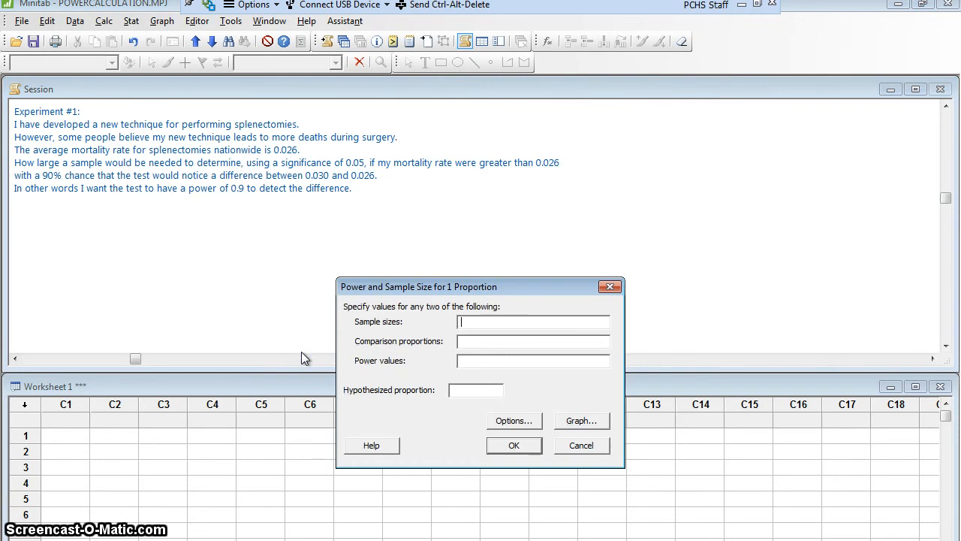
mouse_move(411, 370)
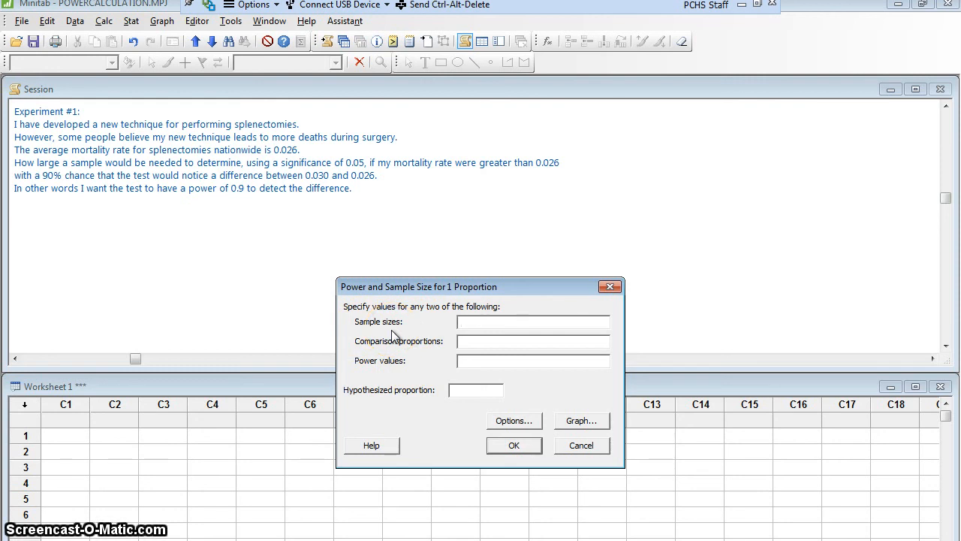
Step: Enter comparison proportion 0.030 and power value 0.9
left_click(533, 321)
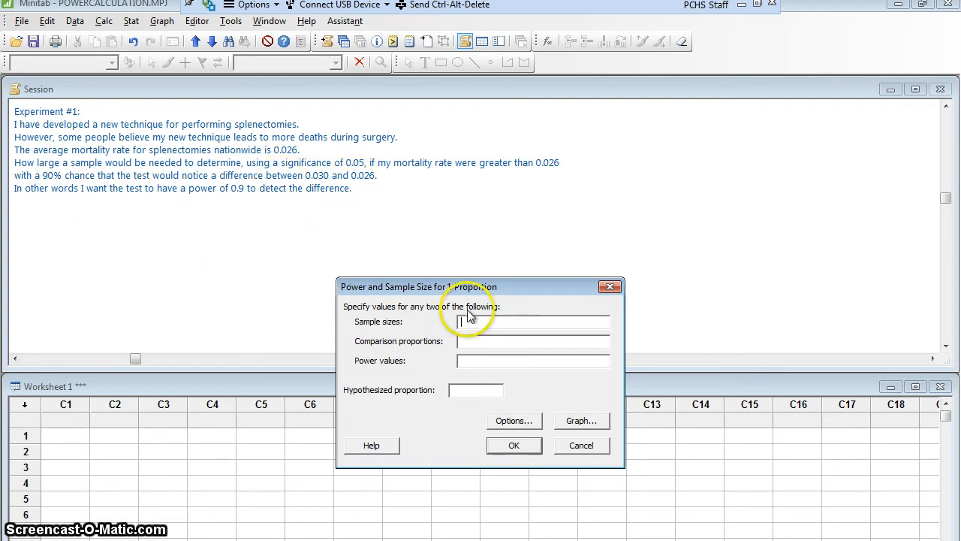
mouse_move(420, 346)
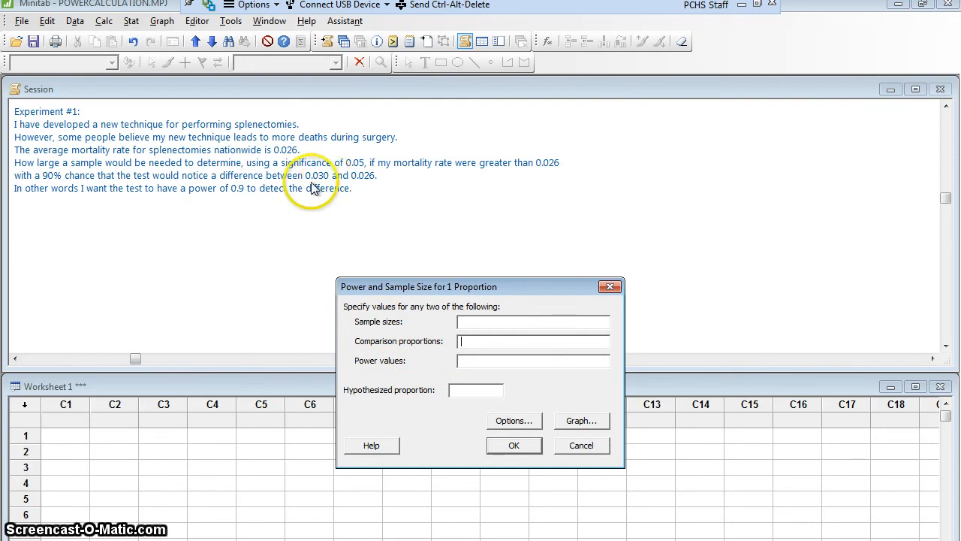
mouse_move(404, 315)
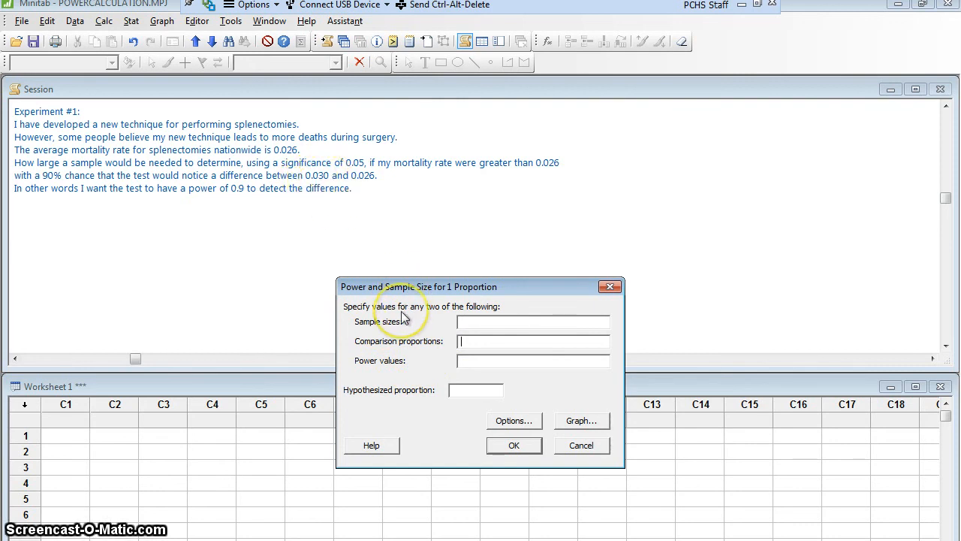
type("0.030")
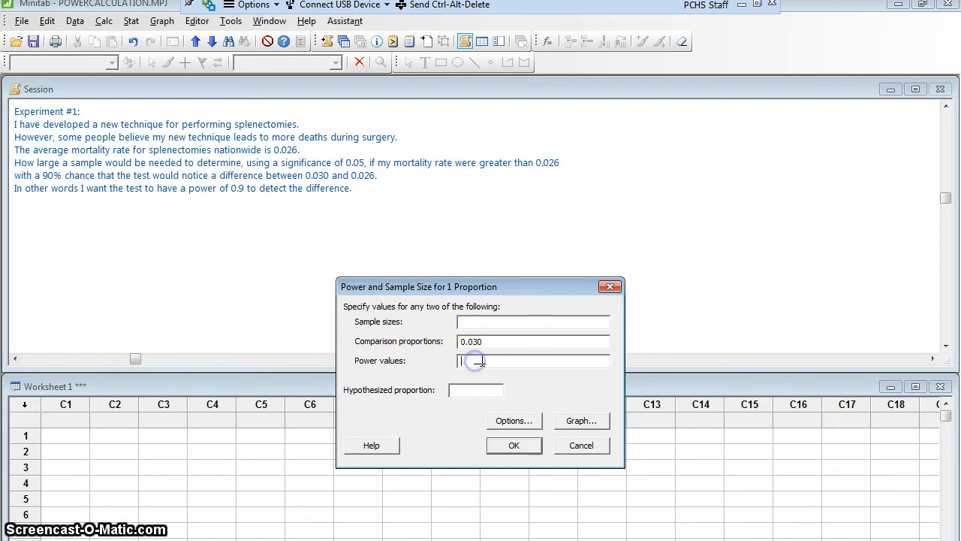
type("0.9")
left_click(476, 390)
type("0.026")
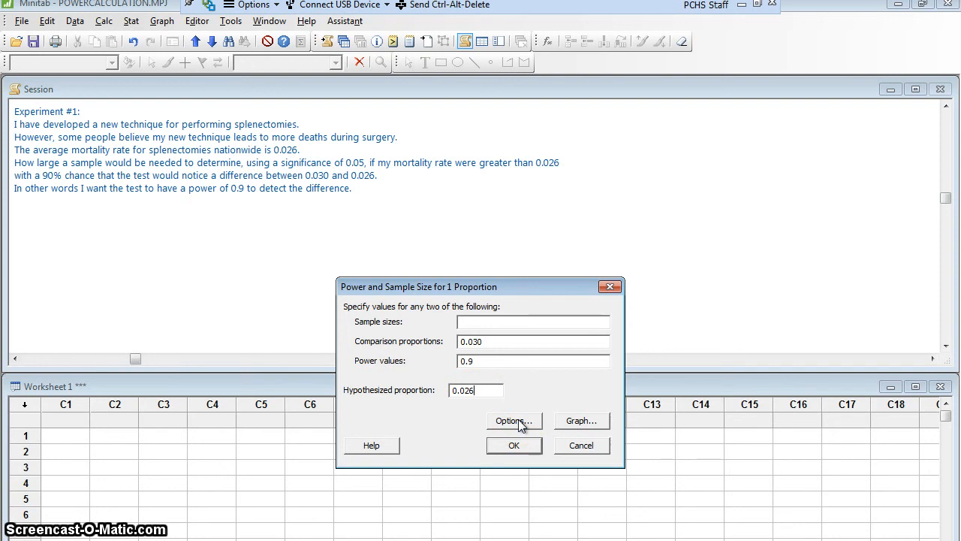
Step: In Options, choose a Greater than alternative hypothesis at 0.05 significance
left_click(514, 420)
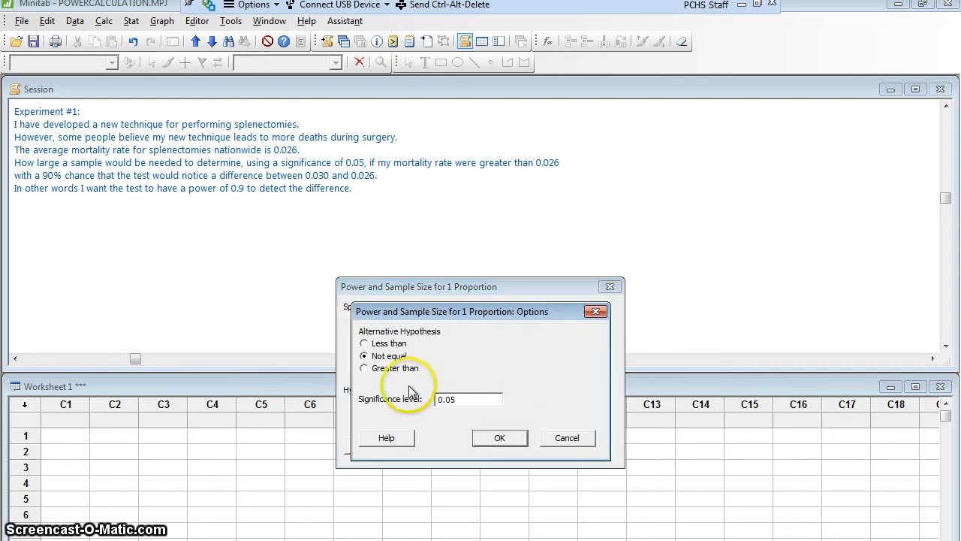
mouse_move(384, 345)
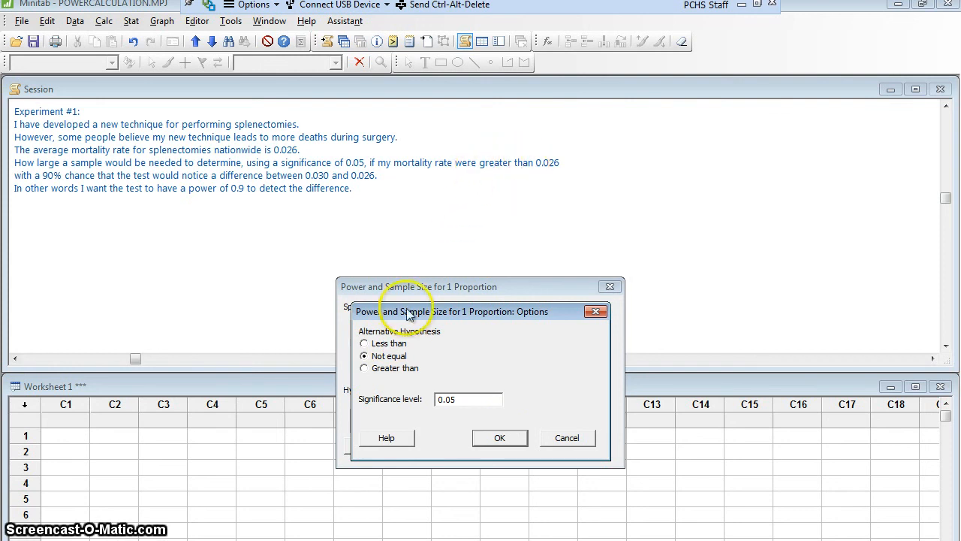
left_click(366, 368)
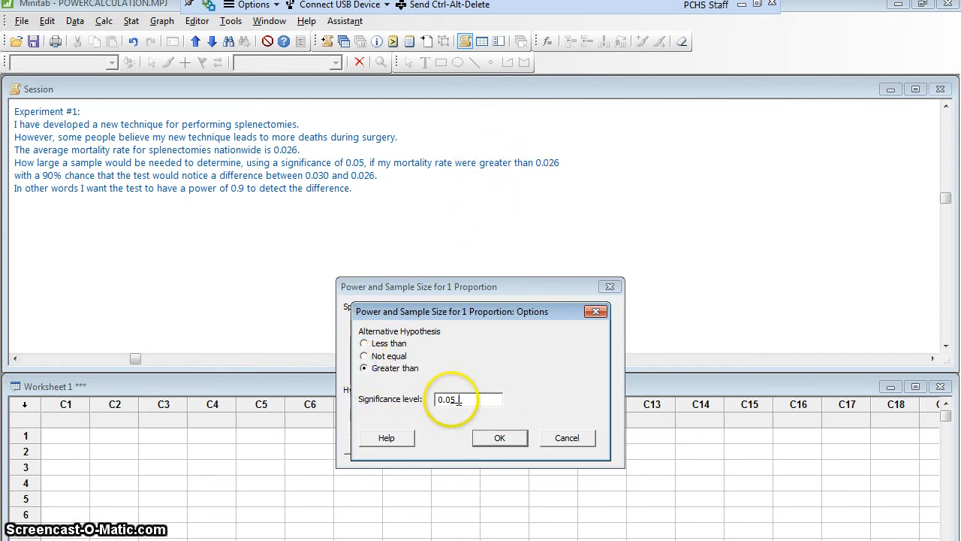
left_click(499, 438)
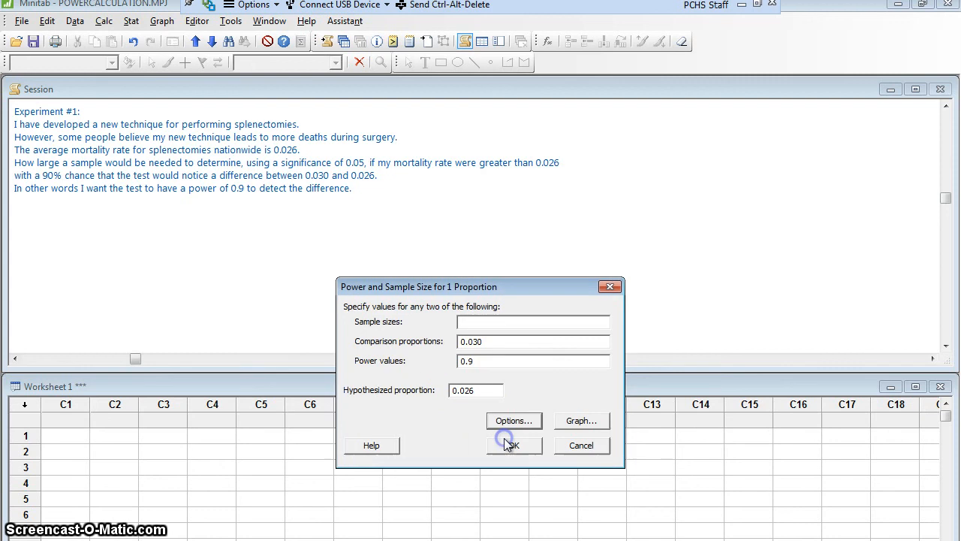
Step: Run the calculation to draw the power curve showing sample size 14423
left_click(513, 445)
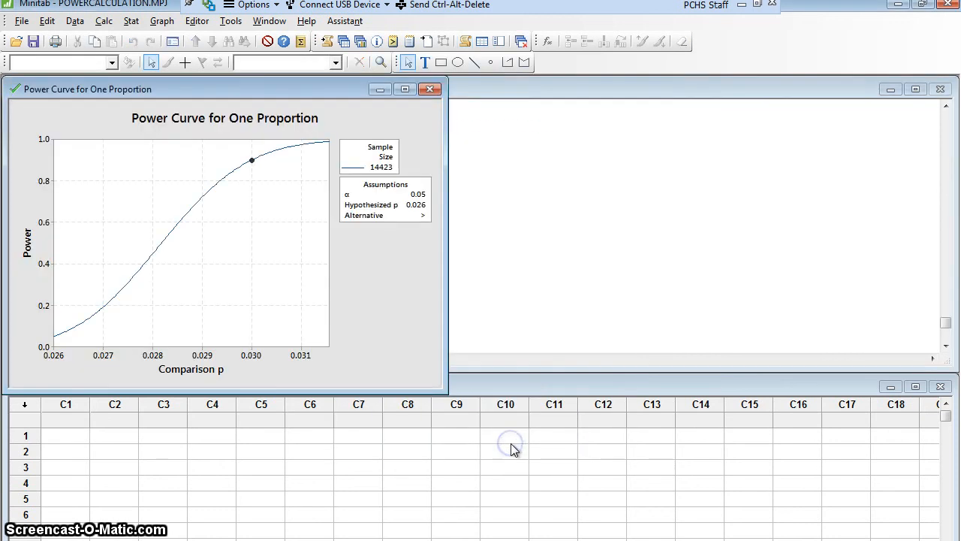
mouse_move(514, 451)
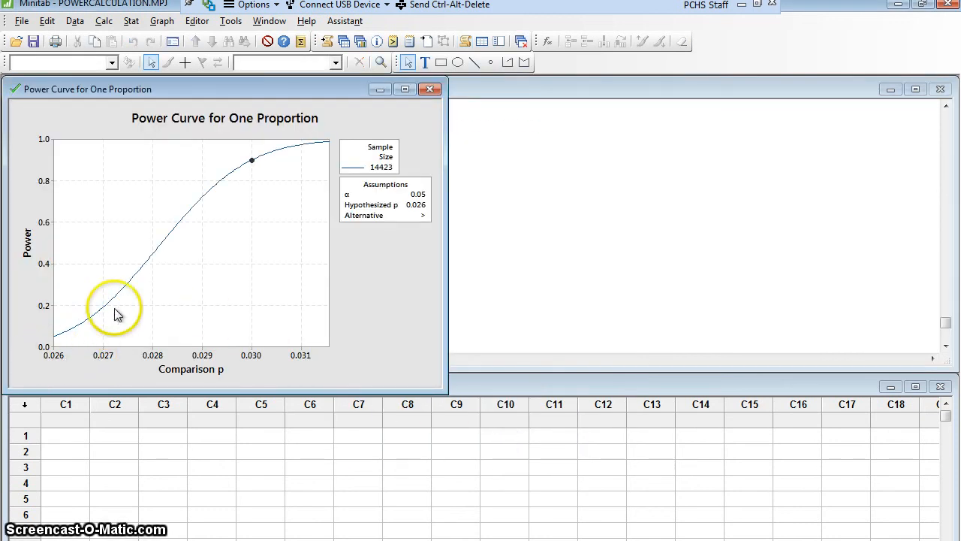
mouse_move(294, 178)
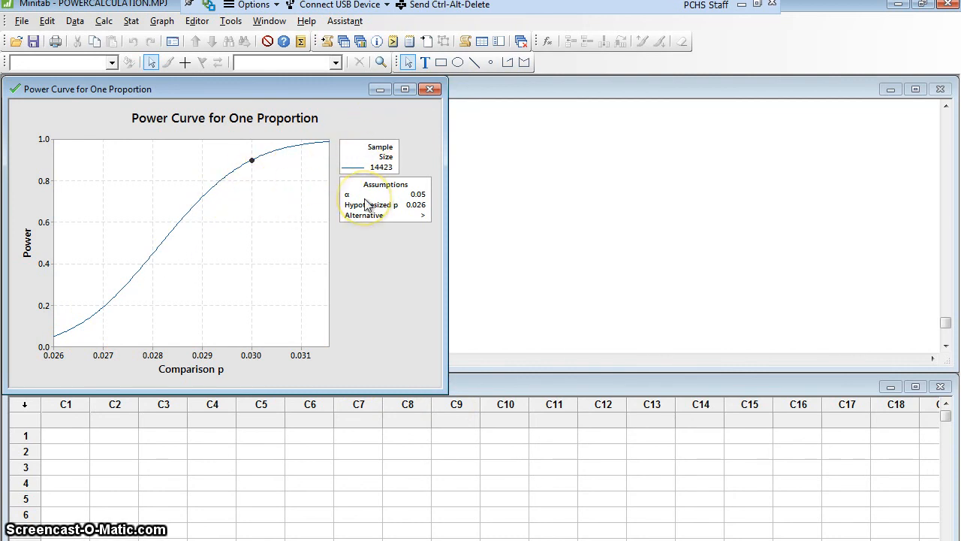
mouse_move(366, 204)
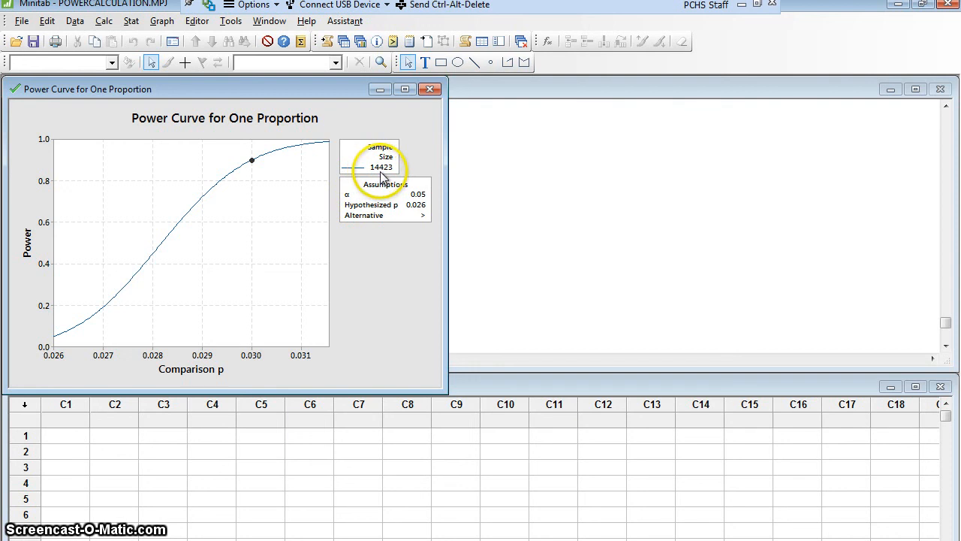
mouse_move(511, 270)
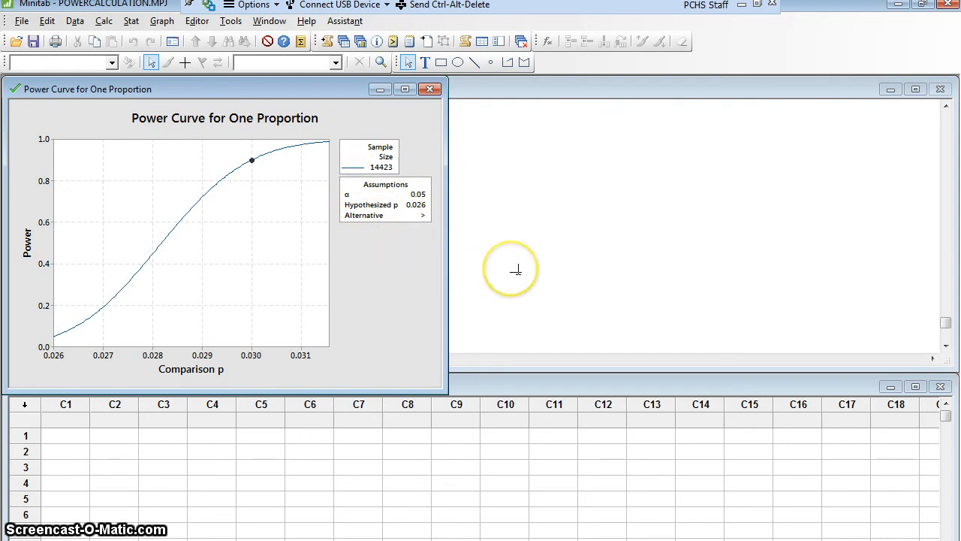